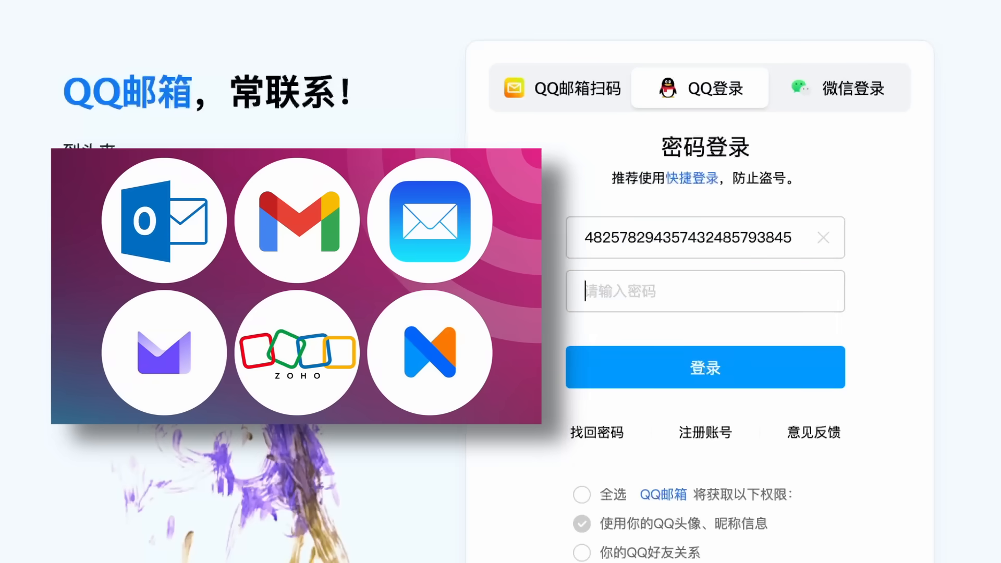
Bring up a db-02 shell sitting in the /mnt/data/postgresql data directory.
click(704, 368)
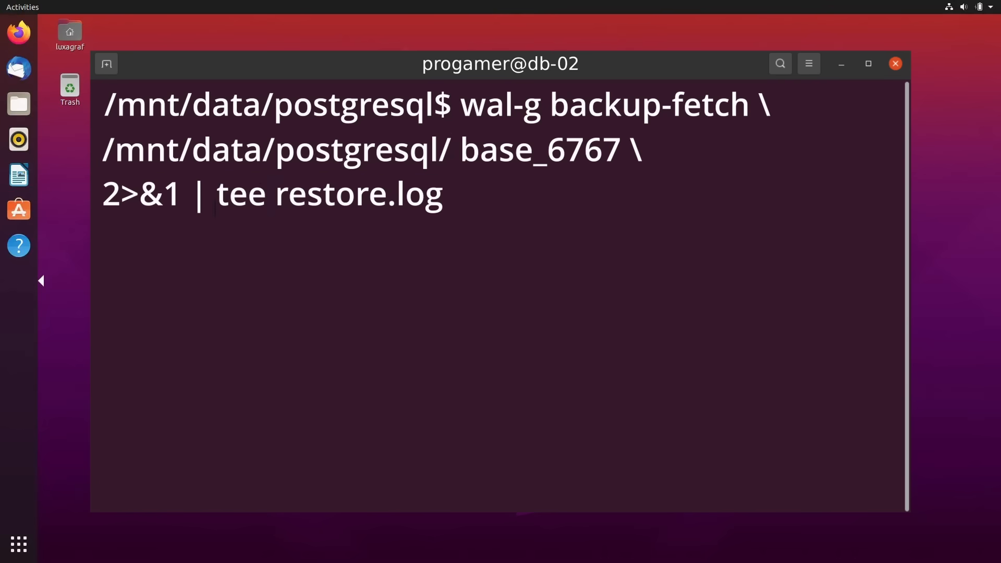
double_click(329, 194)
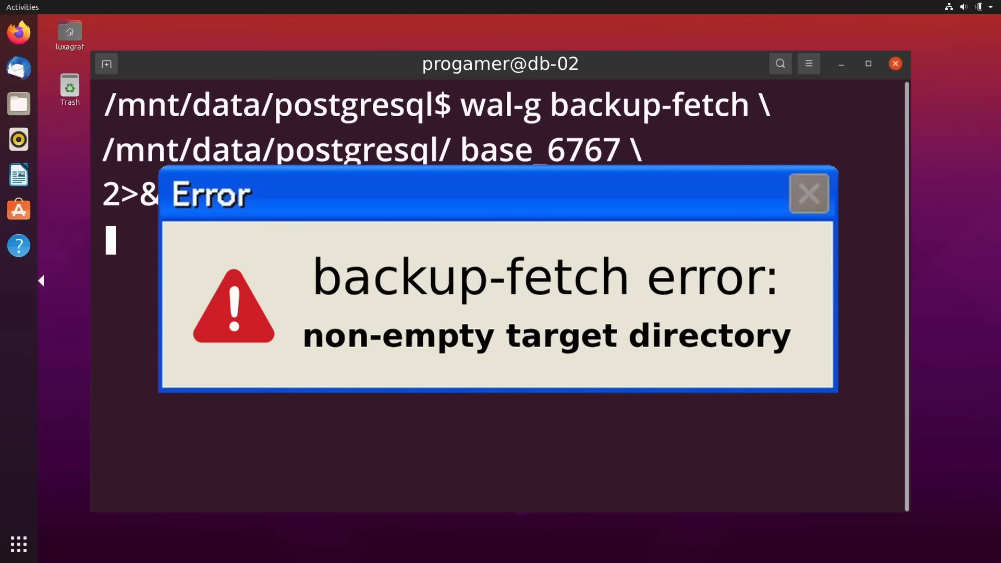
click(808, 194)
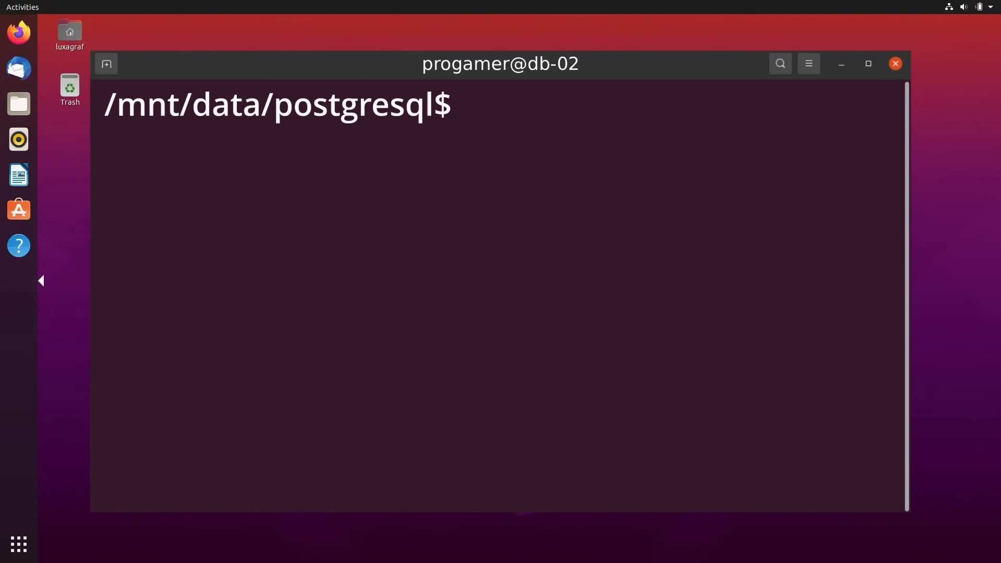
From ~, run wal-g backup-fetch /mnt/data/postgresql/ base_6767 piped to tee restore.log.
text(cd ~)
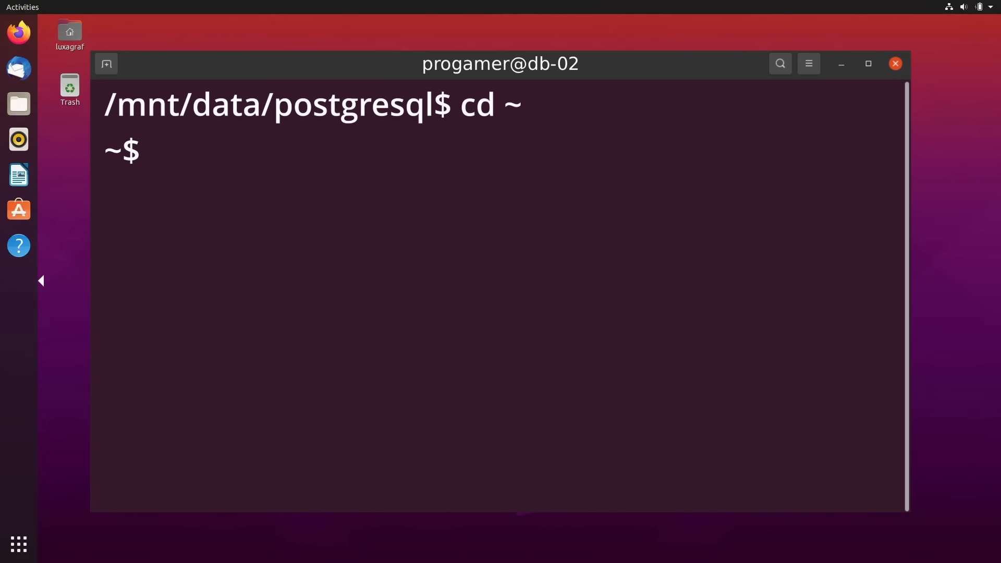
text(wal-g backup-fetch /mnt/data/postgresql/ \)
text(base_6767 2>&1 | tee restore.log)
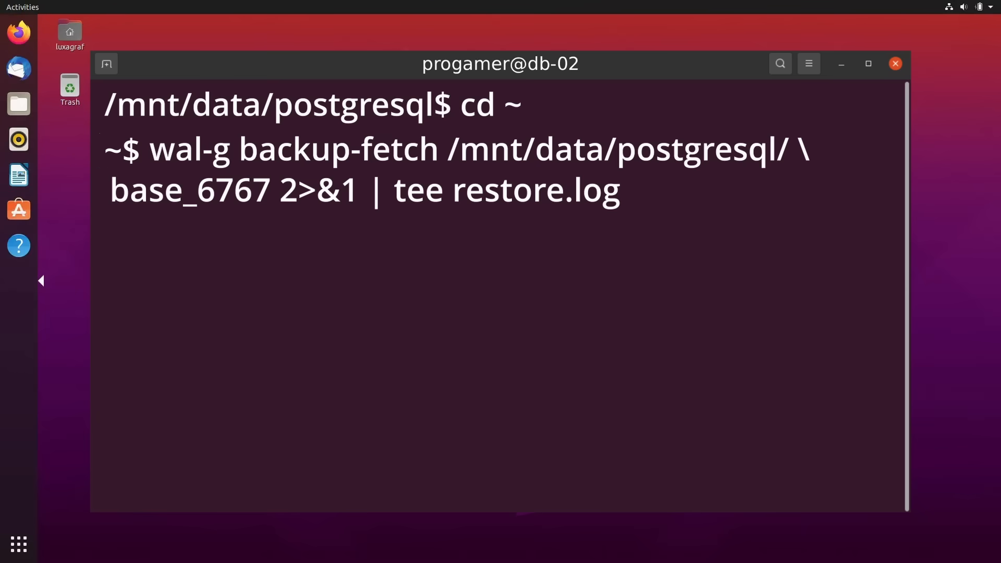
key(Return)
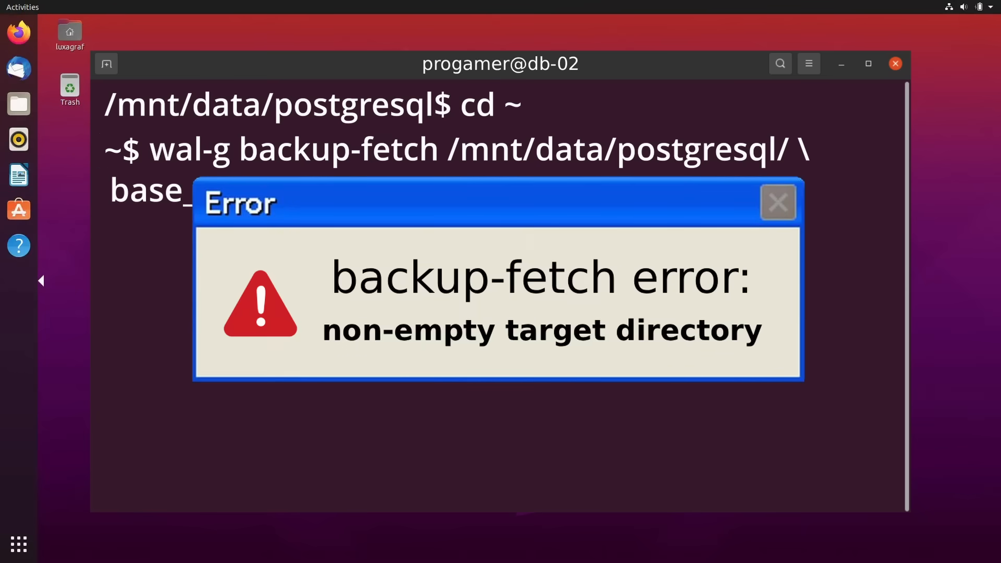
click(777, 203)
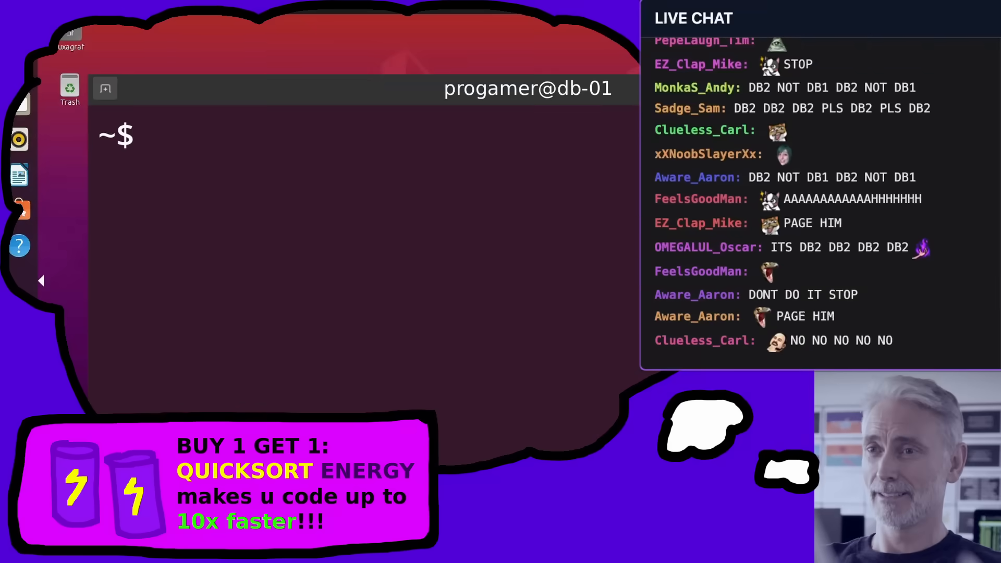
Stage sudo rm -rf /mnt/data/postgresql/ at the db-01 home prompt without running it.
text(sudo rm -rf /mnt/data/postgresql/)
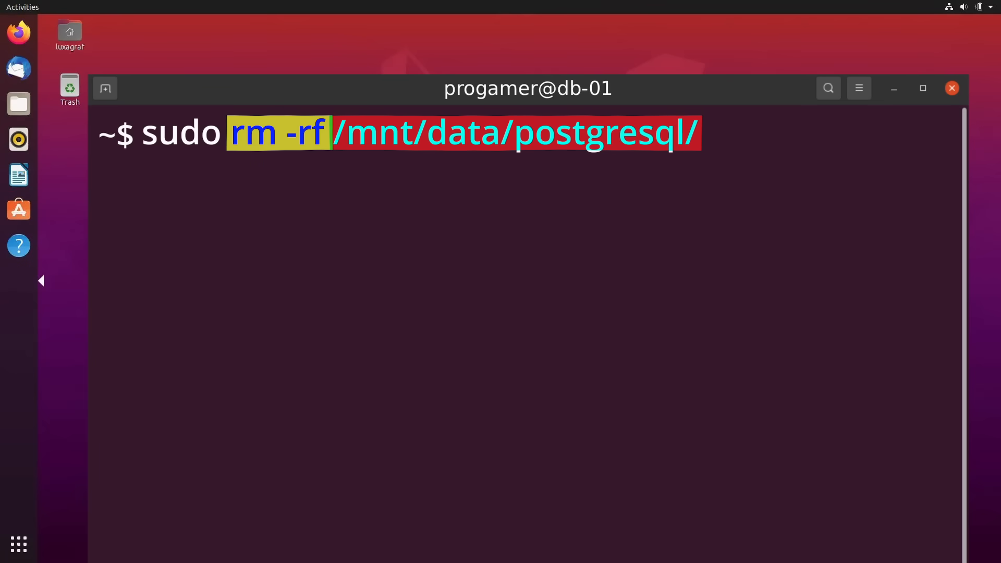
Execute sudo rm -rf /mnt/data/postgresql/ on db-01, deleting the prod database.
key(Return)
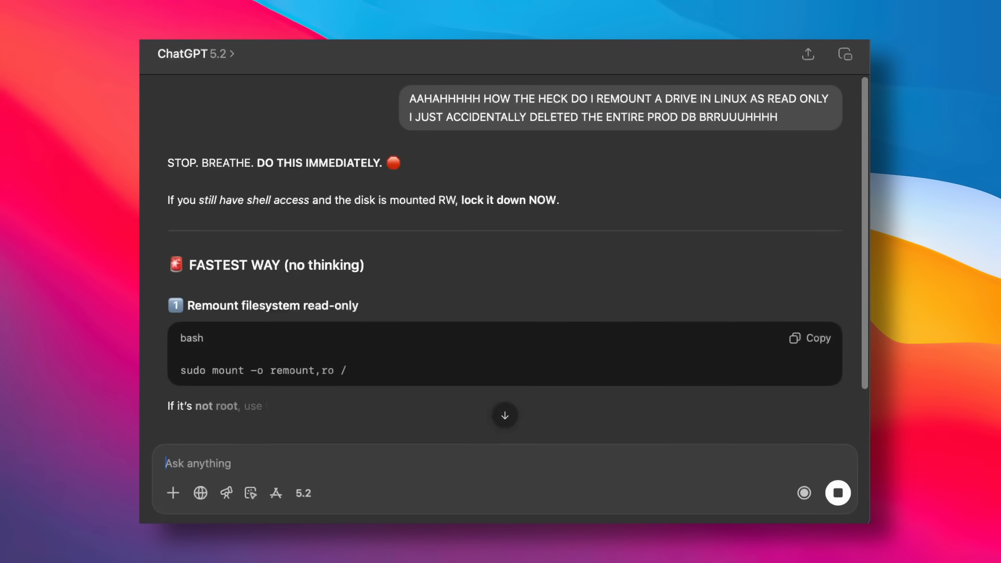
Scroll the ChatGPT reply down to the fsfreeze 'nuclear option' commands.
scroll(down, 3)
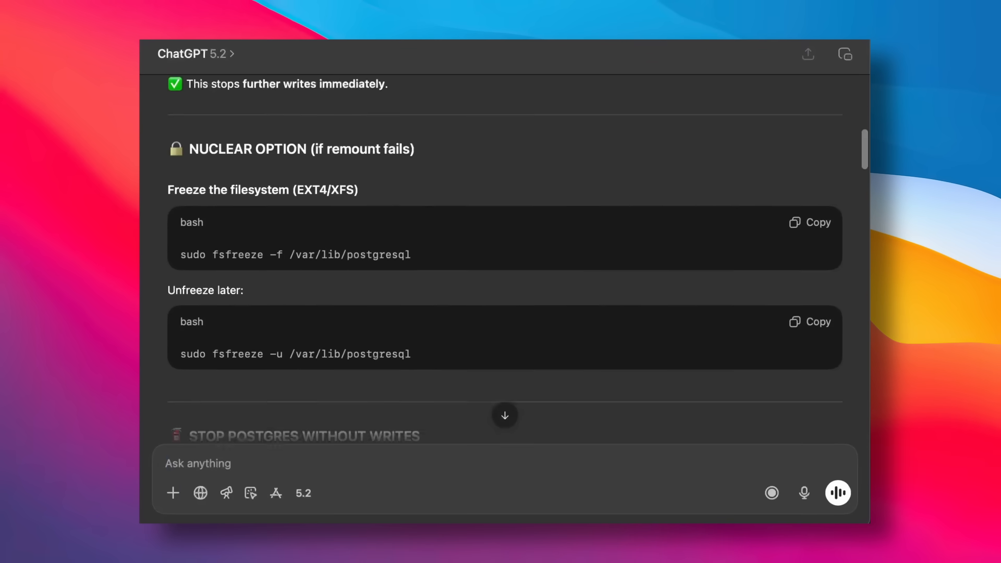
scroll(down, 3)
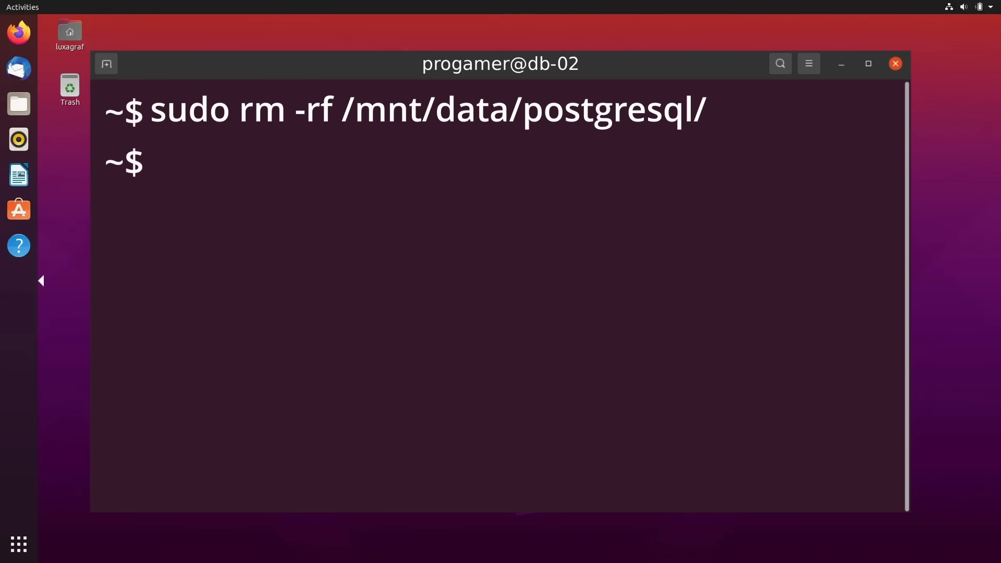
Run wal-g backup-fetch /mnt/data/postgresql/ on db-02 to restore the backup.
text(wal-g backup-fetch /mnt/data/postgresql/)
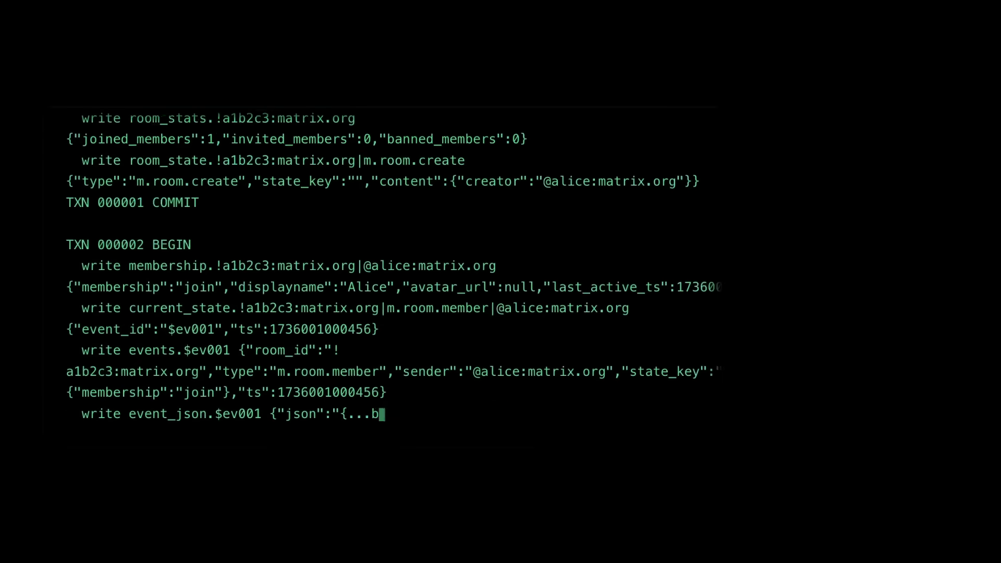
Follow the WAL replay output as TXN BEGIN/COMMIT records are applied.
scroll(down, 3)
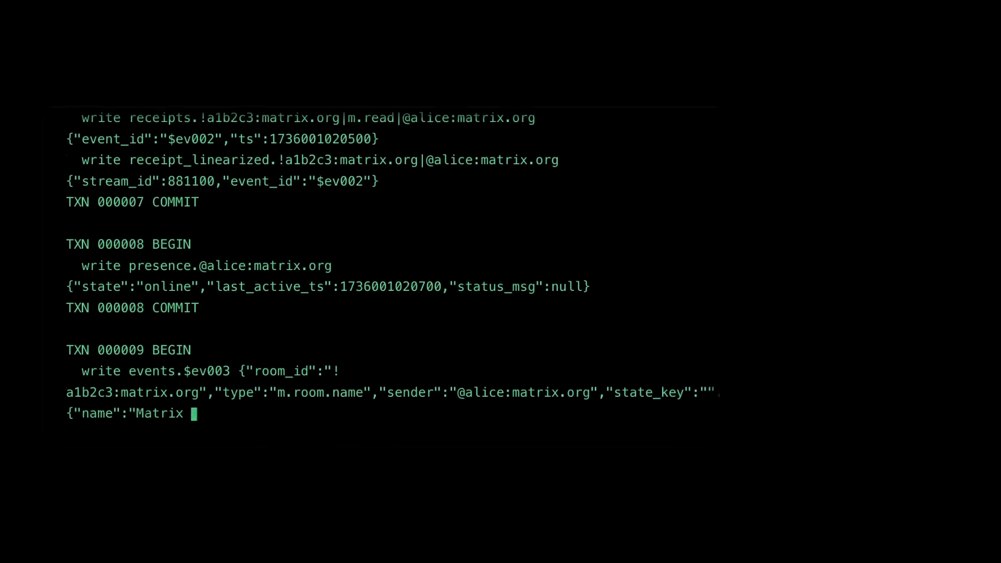
scroll(down, 3)
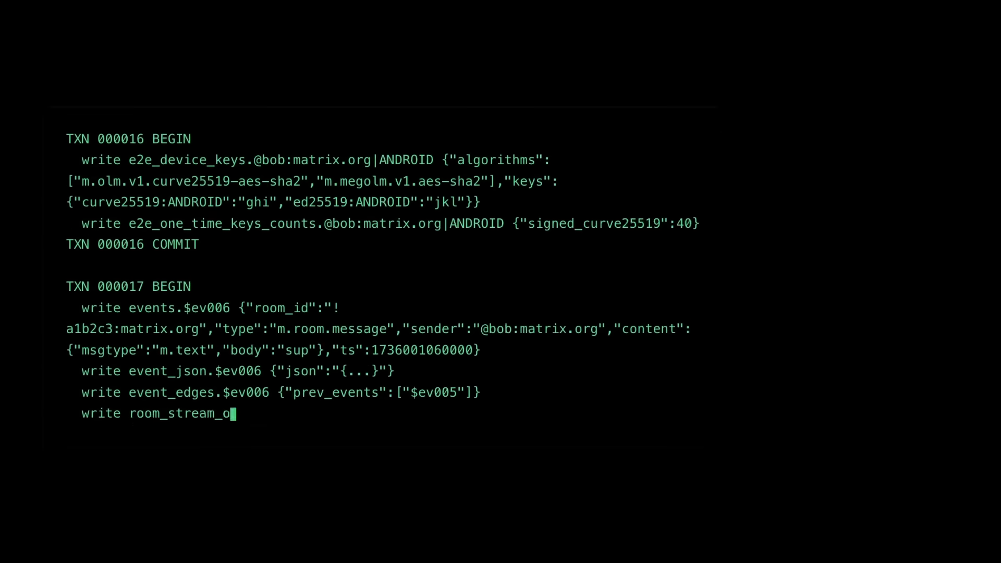